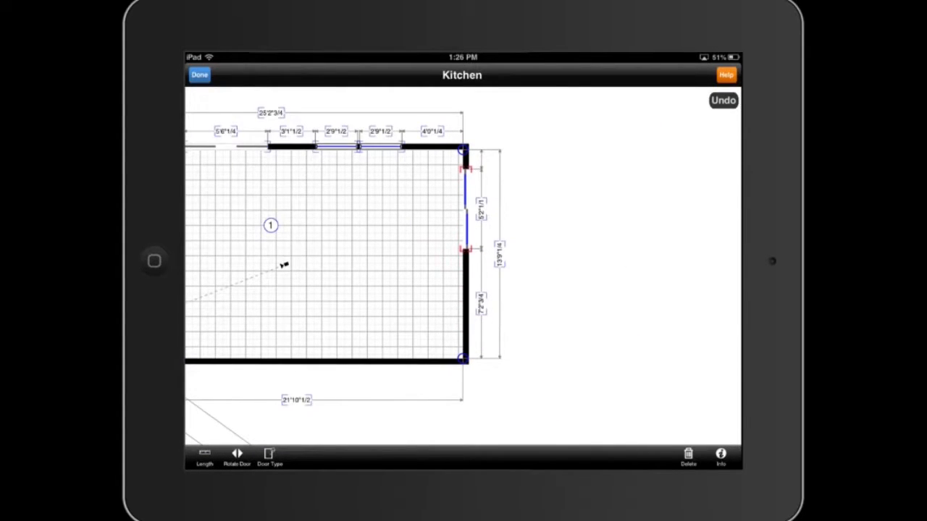
# - Search the App Store for 'sensopia' and view the MagicPlan app by Sensopia
pyautogui.click(199, 75)
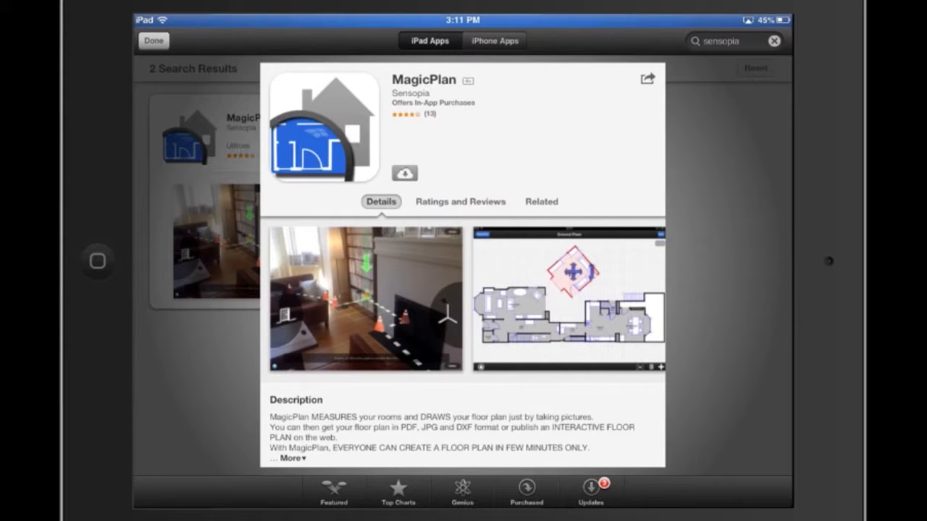
pyautogui.click(404, 173)
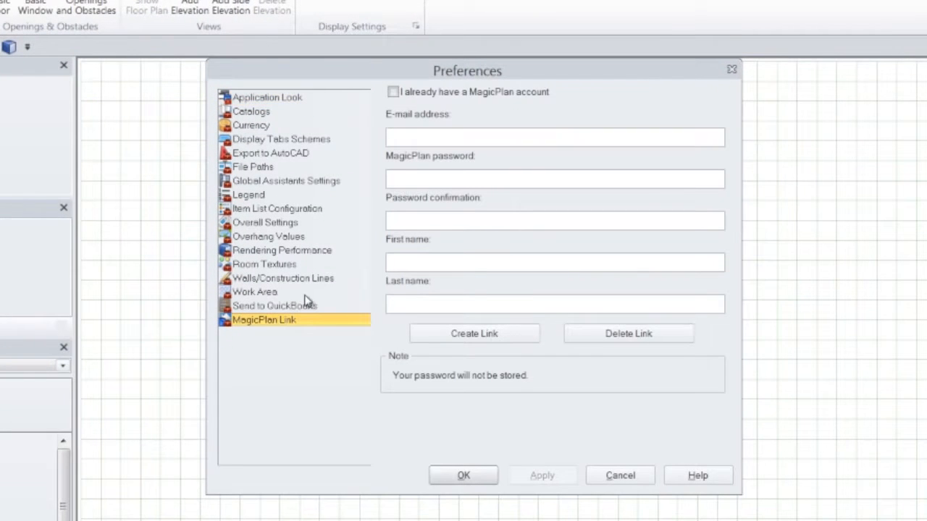
# - Link the 'john' account and import the angled kitchen plan from the MagicPlan cloud
pyautogui.write('john')
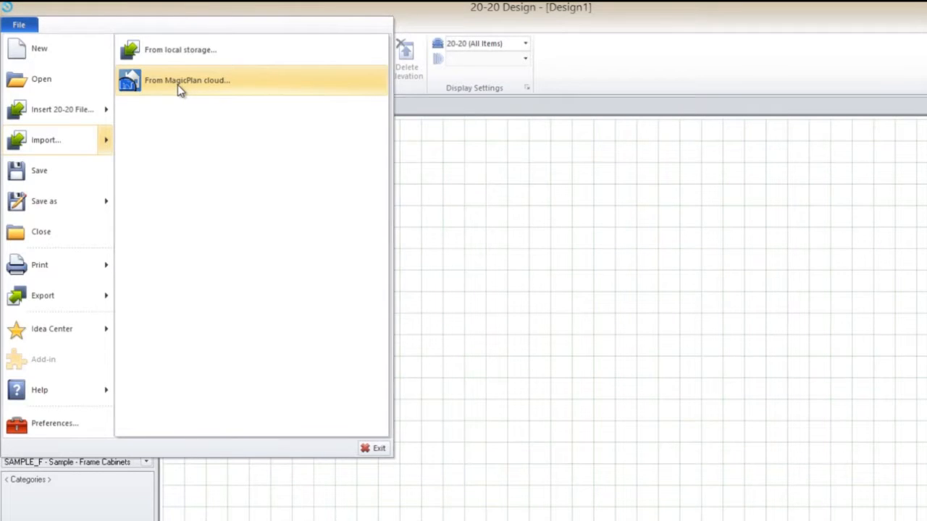
pyautogui.click(187, 80)
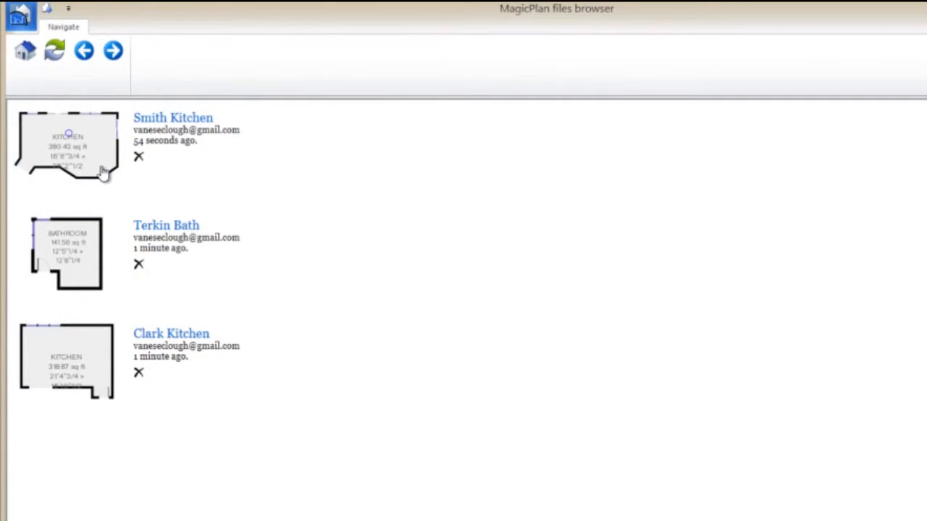
pyautogui.click(67, 145)
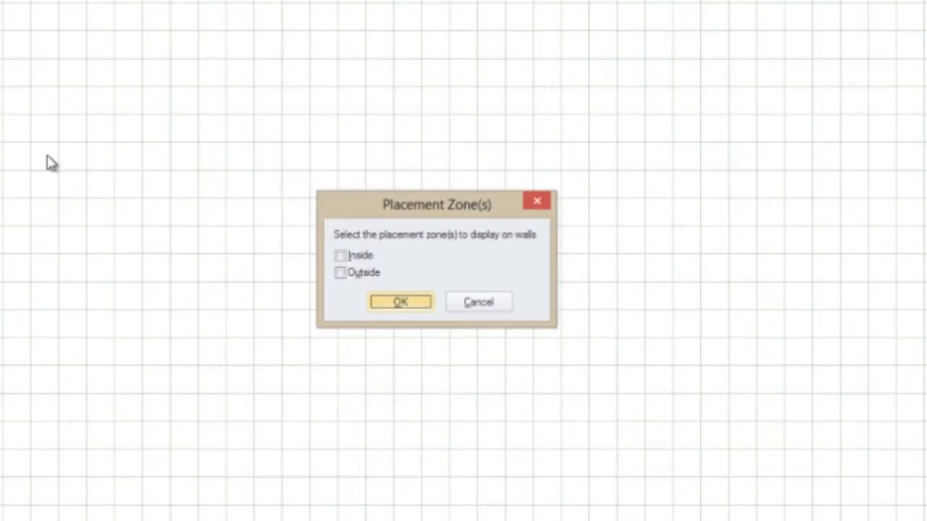
# - Show placement zones Inside the walls and list the Base cabinet catalog items
pyautogui.click(341, 255)
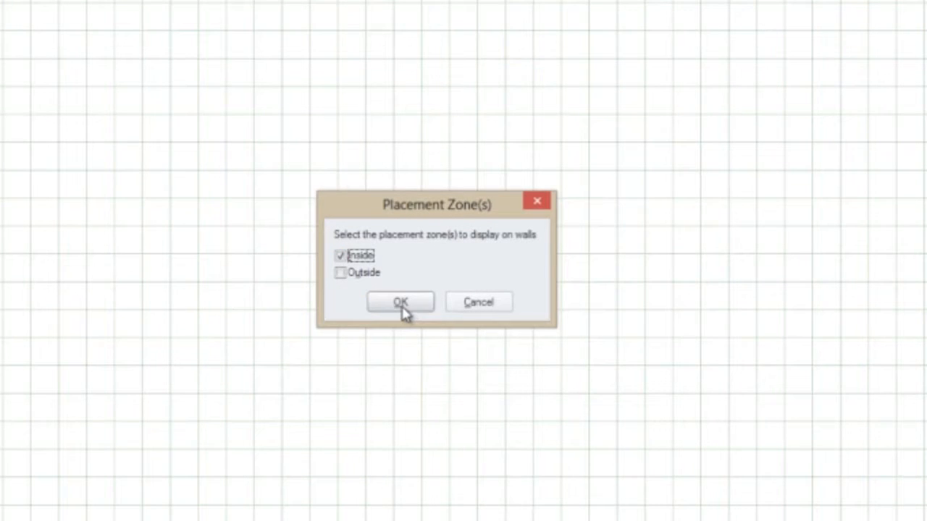
pyautogui.click(400, 302)
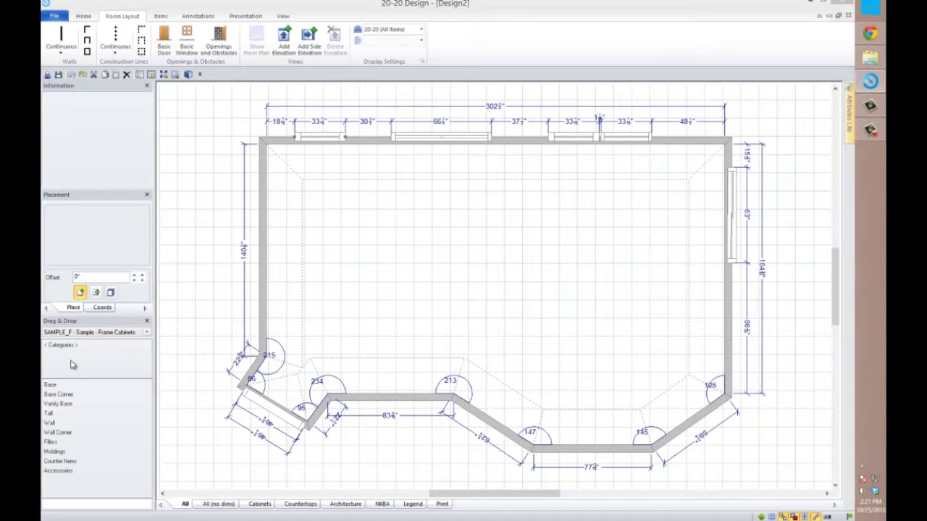
pyautogui.click(50, 355)
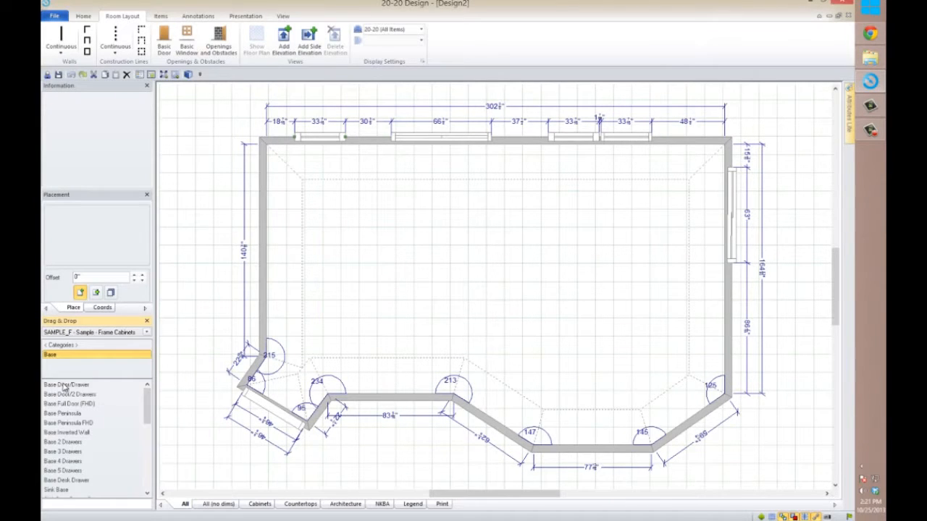